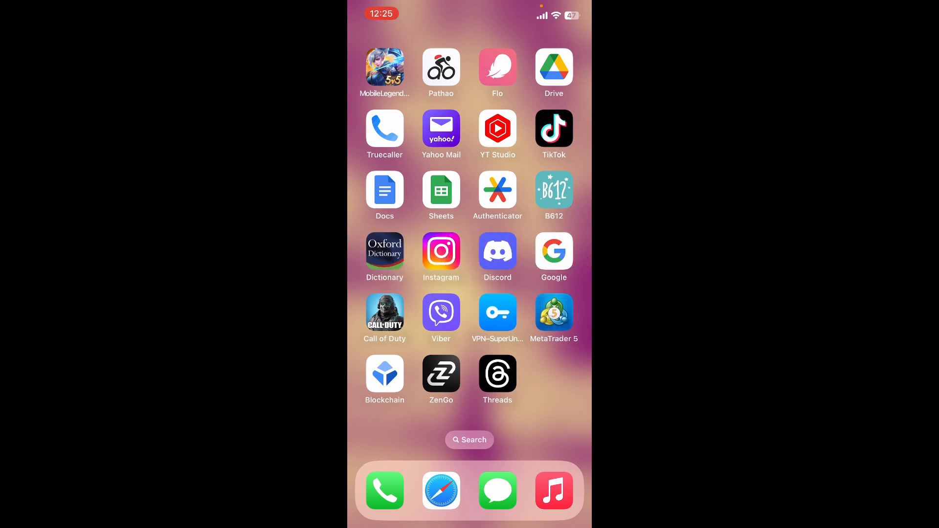
# Step: Launch Safari from the dock to reach its start page
pyautogui.click(441, 492)
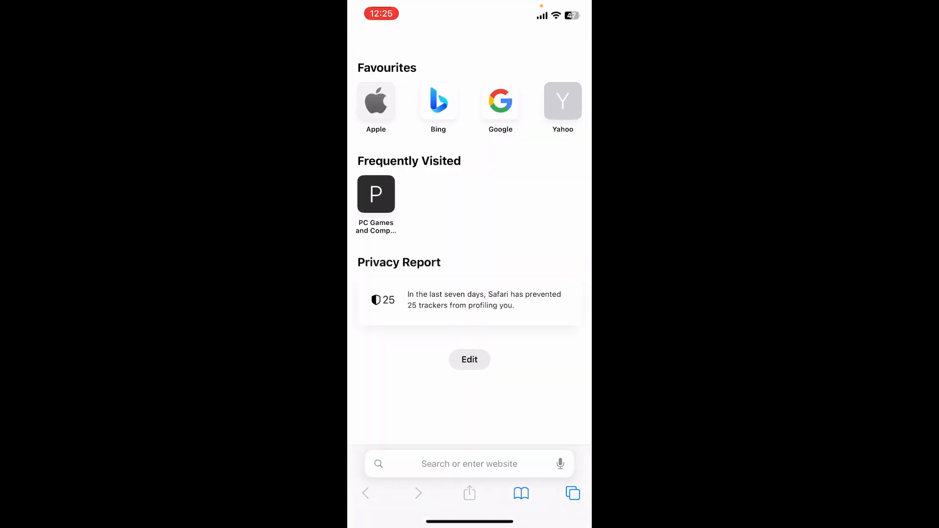
# Step: Search 'bitcoin' and bring up bitcoinira.com's Open Account sign-up form
pyautogui.click(469, 463)
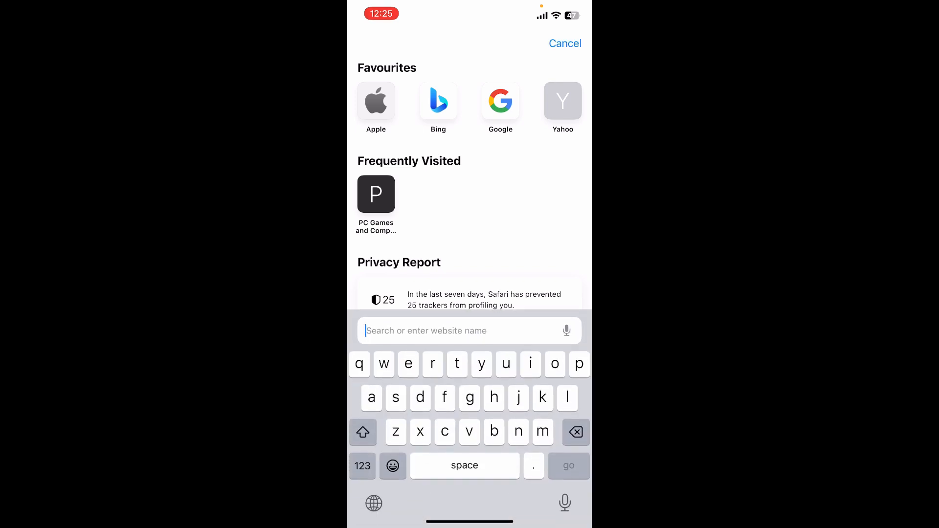
pyautogui.write('bitcoinira.com')
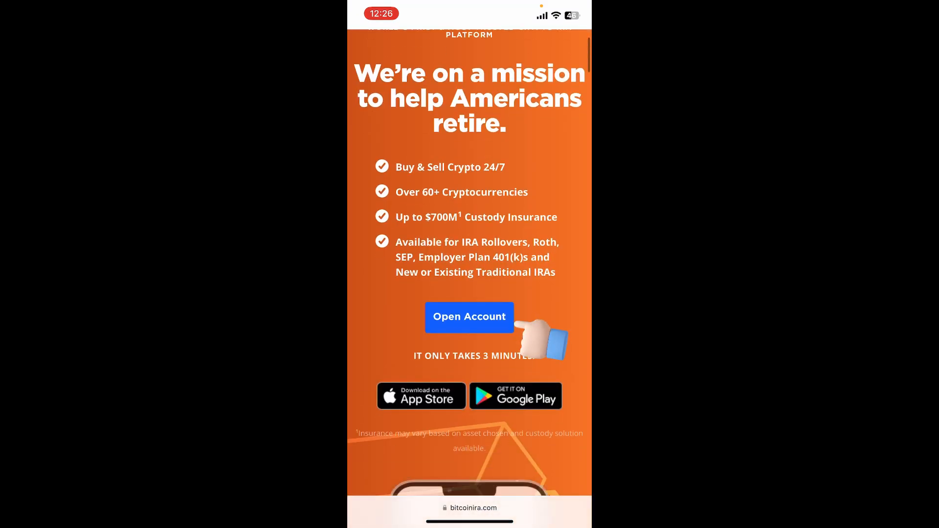
pyautogui.click(469, 317)
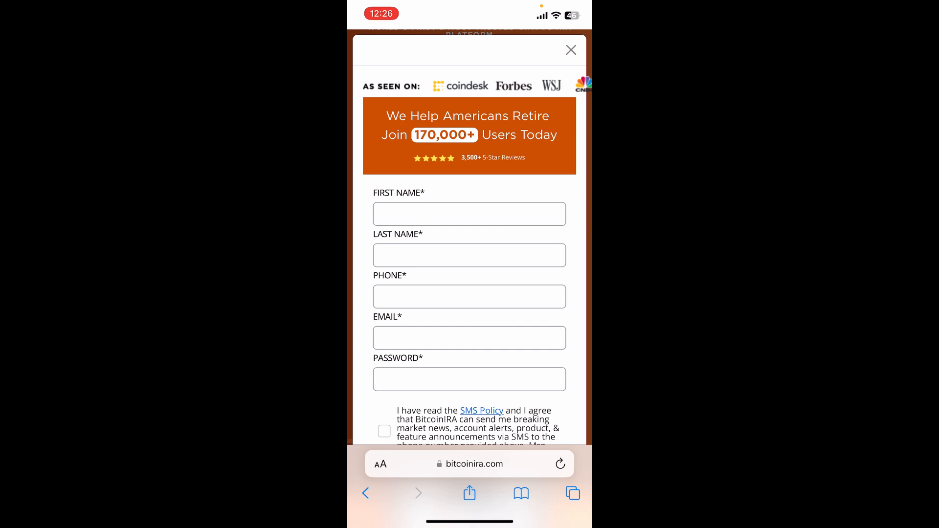
pyautogui.scroll(-3)
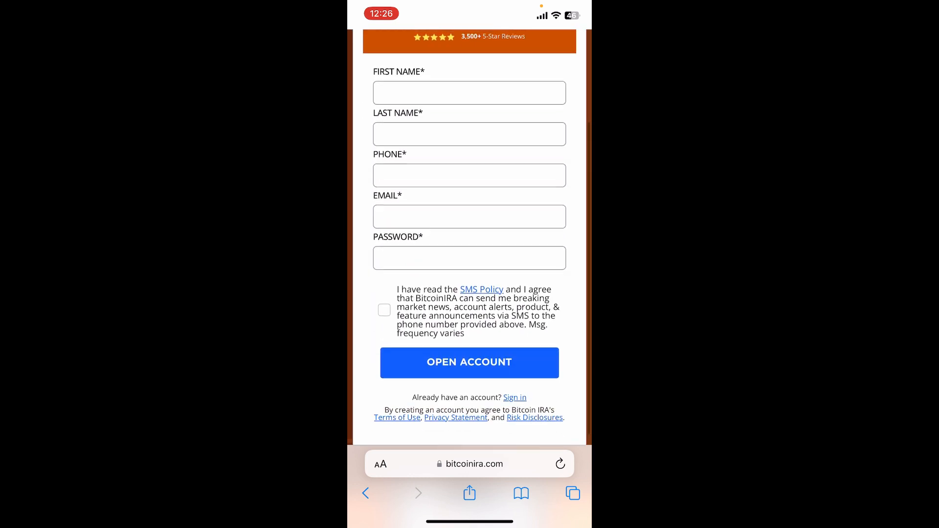
# Step: Enter first name 'Du' and fill last name, phone, email and password
pyautogui.click(469, 92)
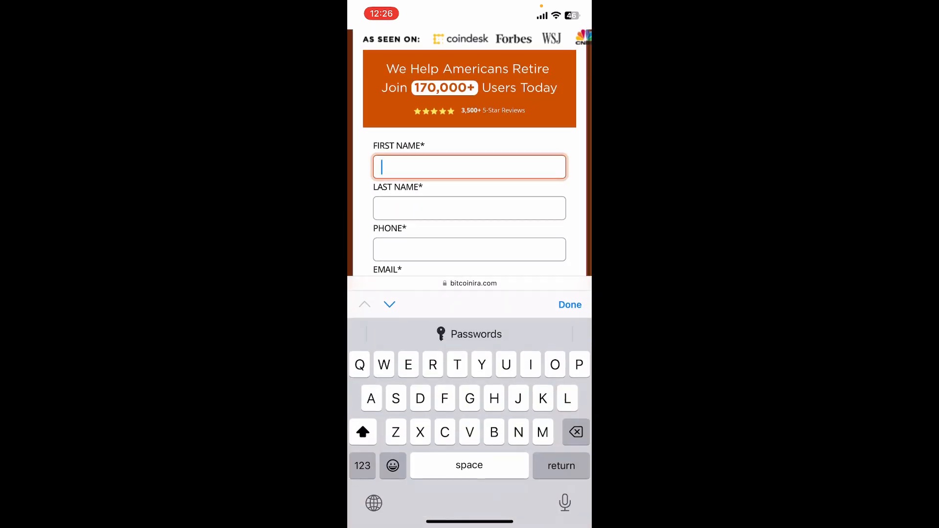
pyautogui.write('Dulal')
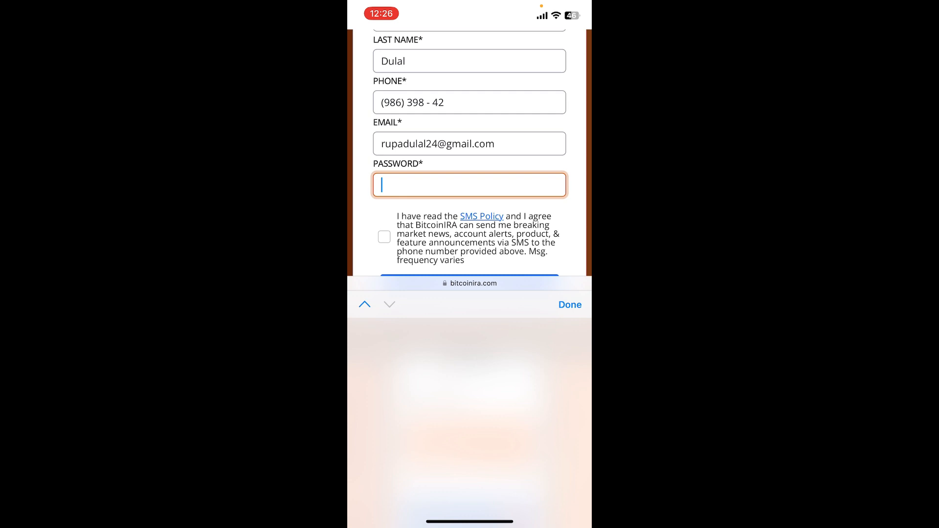
pyautogui.scroll(-3)
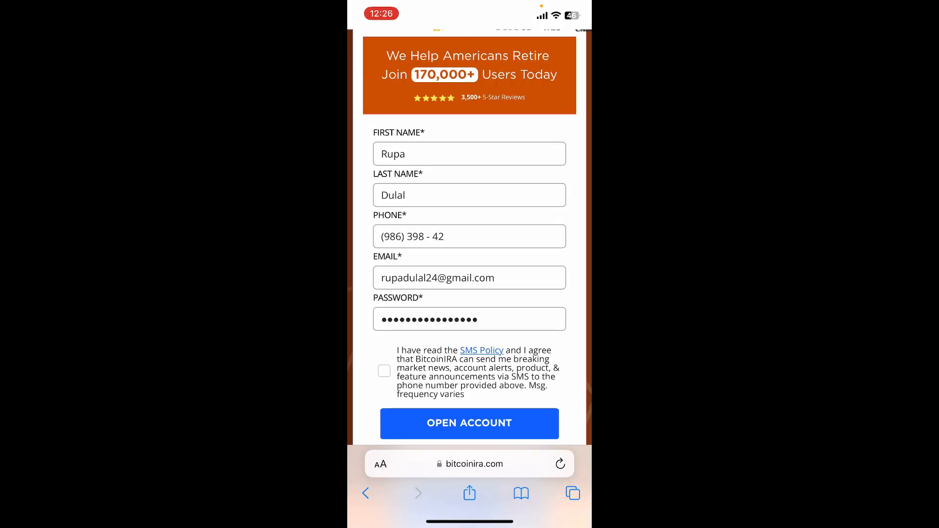
# Step: Re-enter the phone number and tick the SMS Policy consent box
pyautogui.click(385, 371)
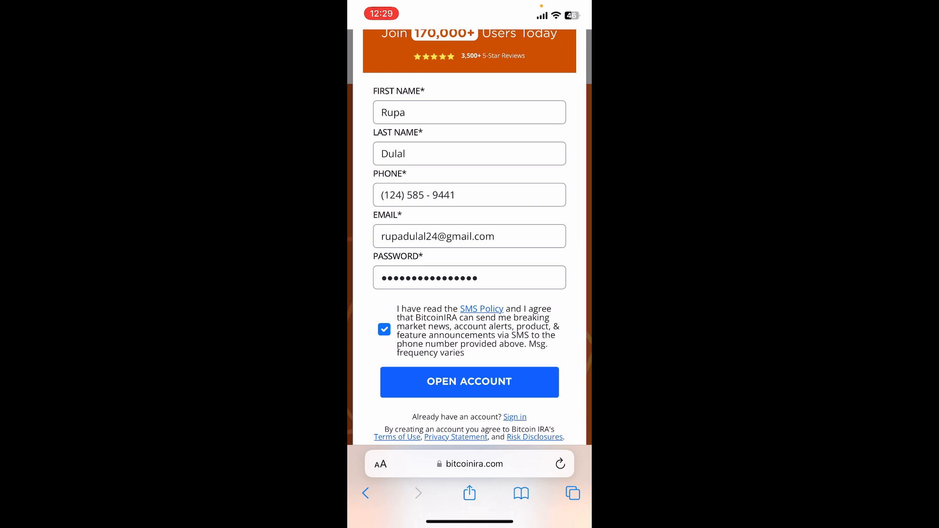
# Step: Return to the iOS Home Screen
pyautogui.press('home')
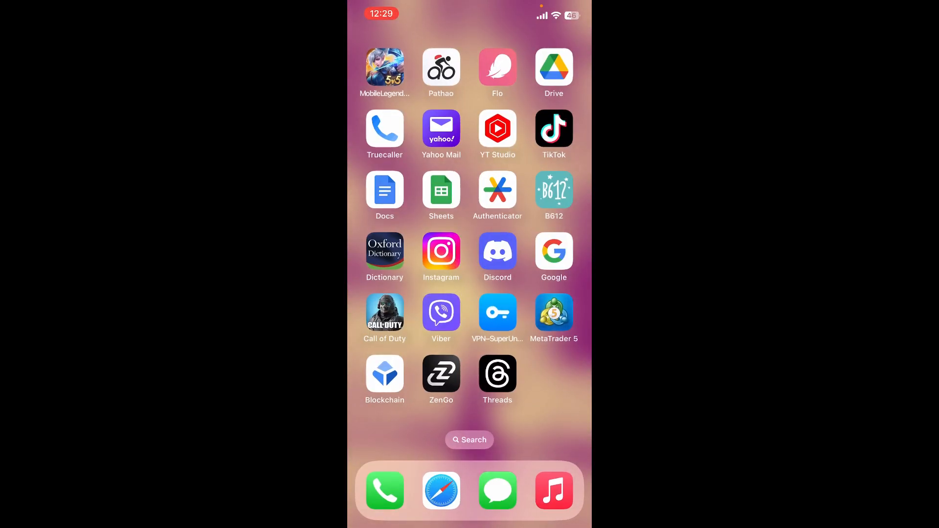